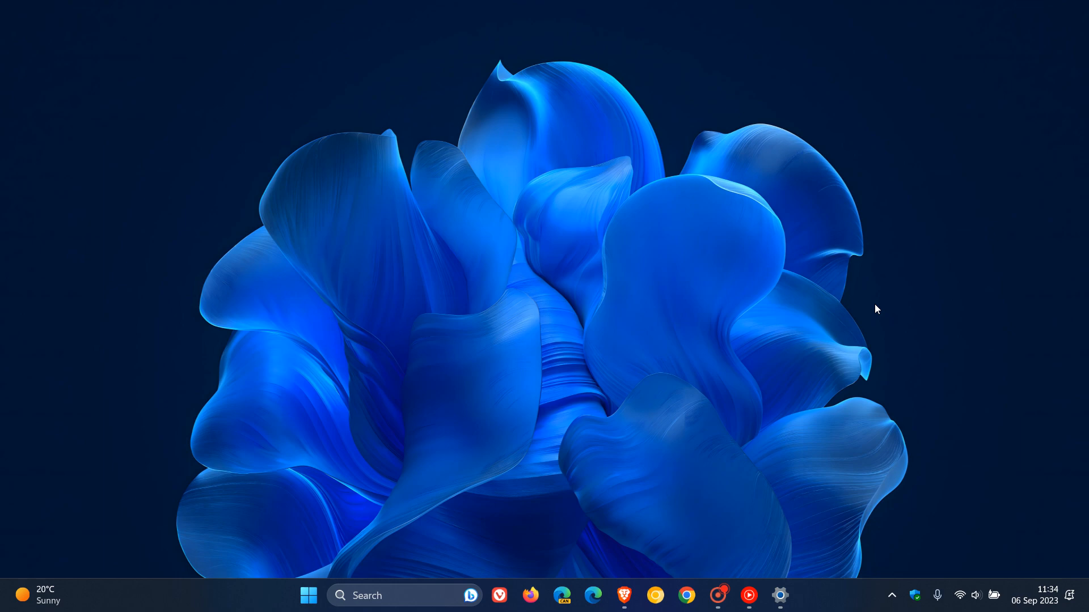
pyautogui.moveTo(880, 306)
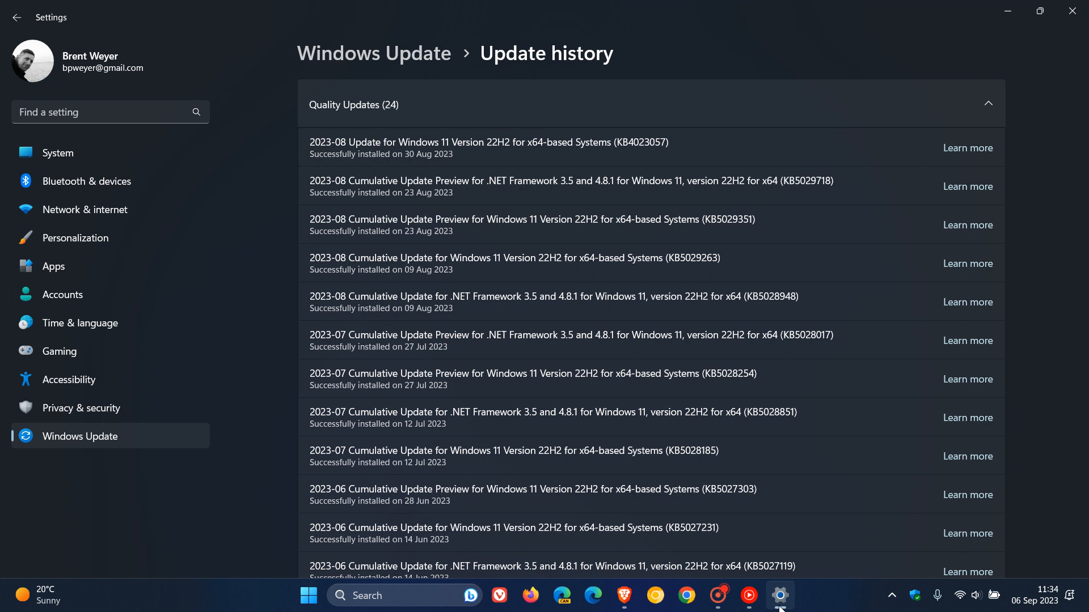
pyautogui.moveTo(832, 254)
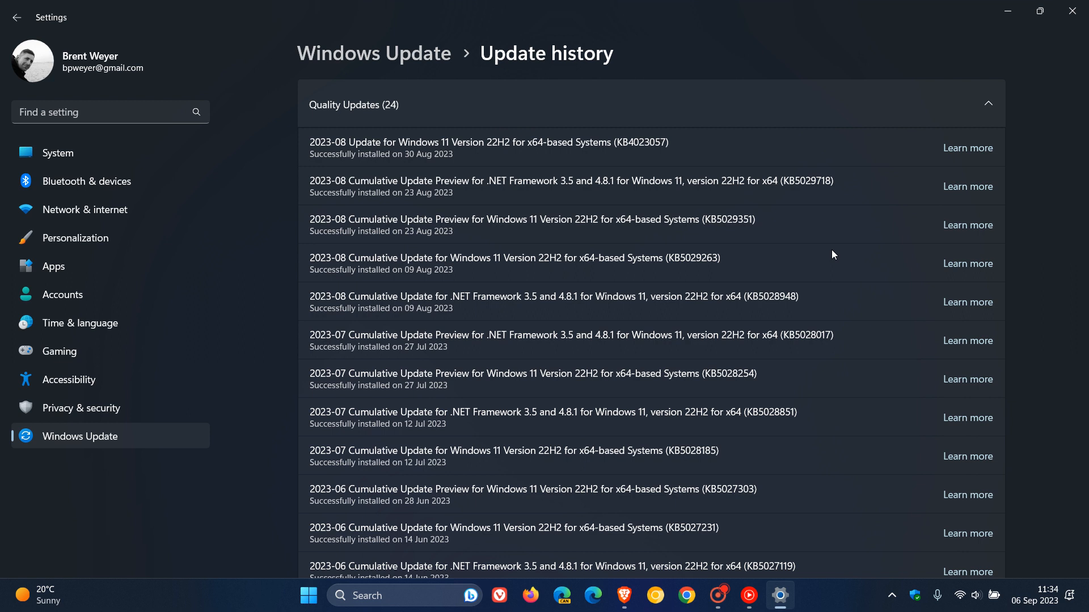
pyautogui.moveTo(748, 245)
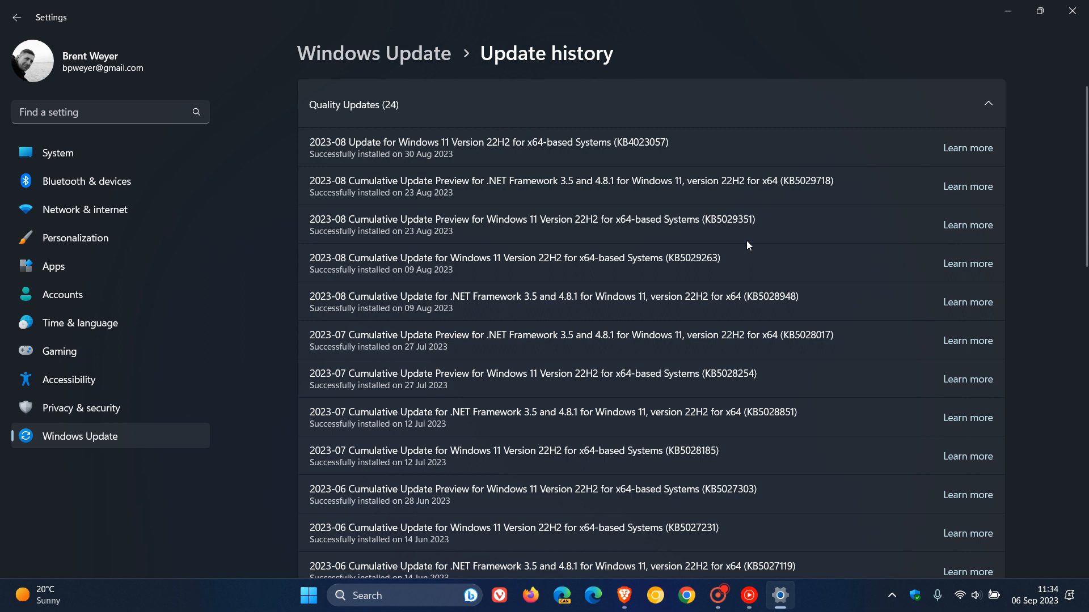
pyautogui.moveTo(820, 221)
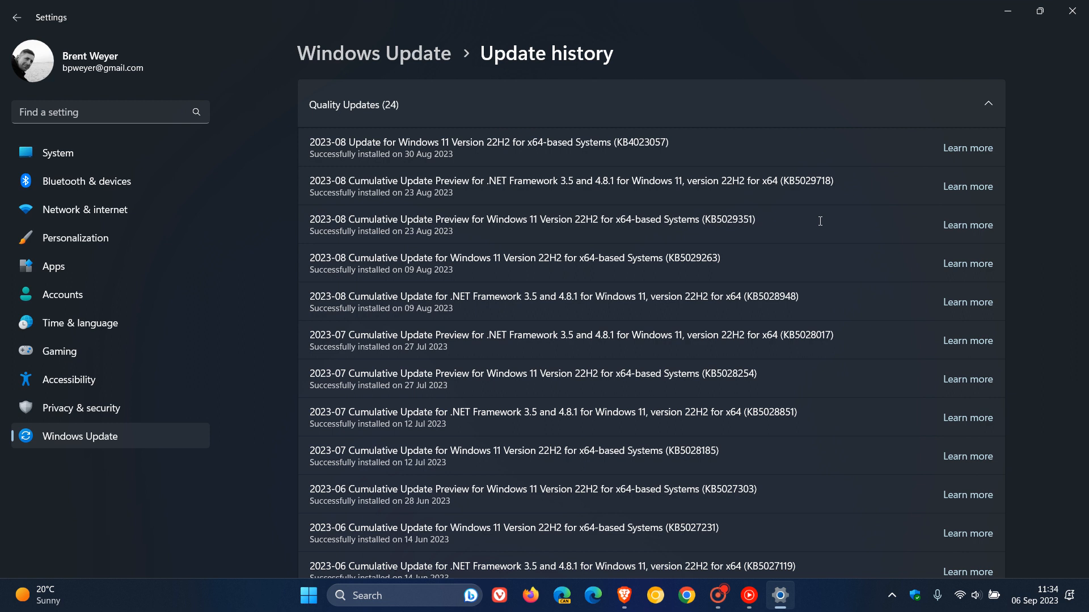
pyautogui.moveTo(1010, 41)
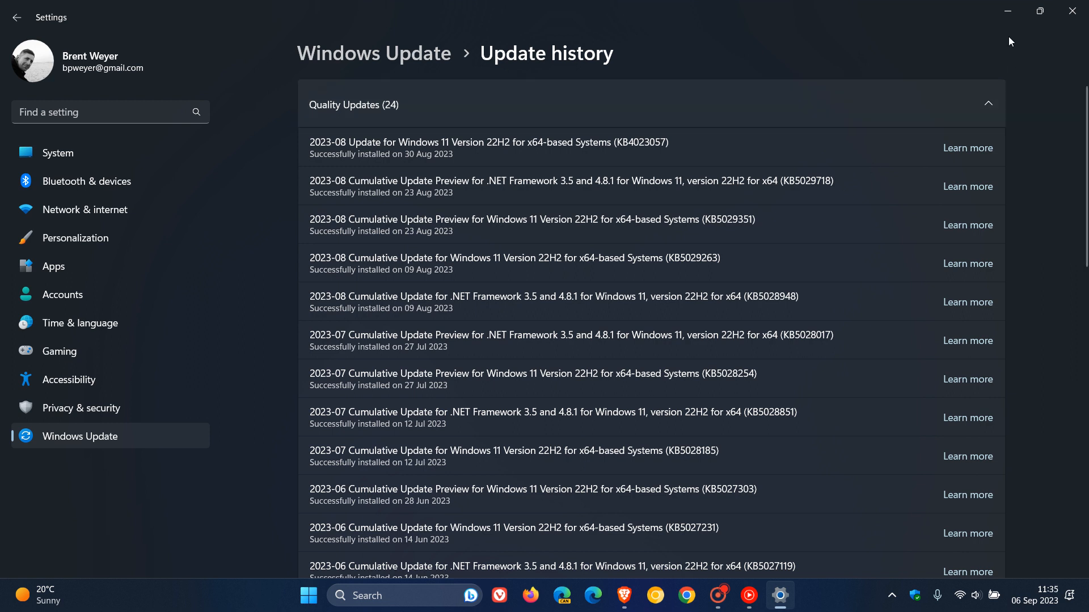
# Minimize the Settings update history window so only the desktop wallpaper shows
pyautogui.click(1008, 13)
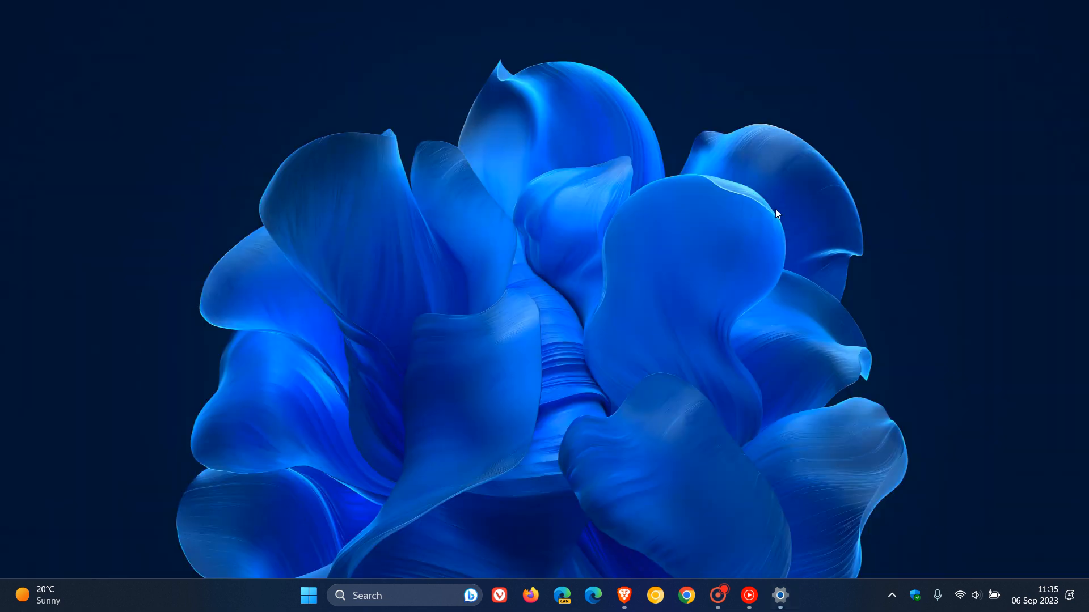
pyautogui.moveTo(740, 220)
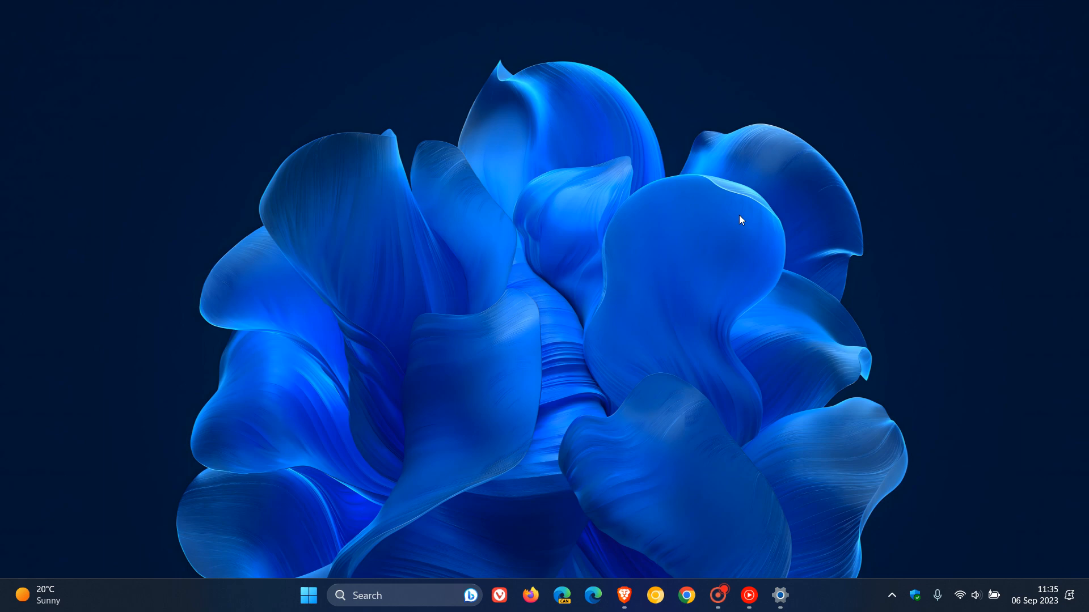
pyautogui.moveTo(745, 239)
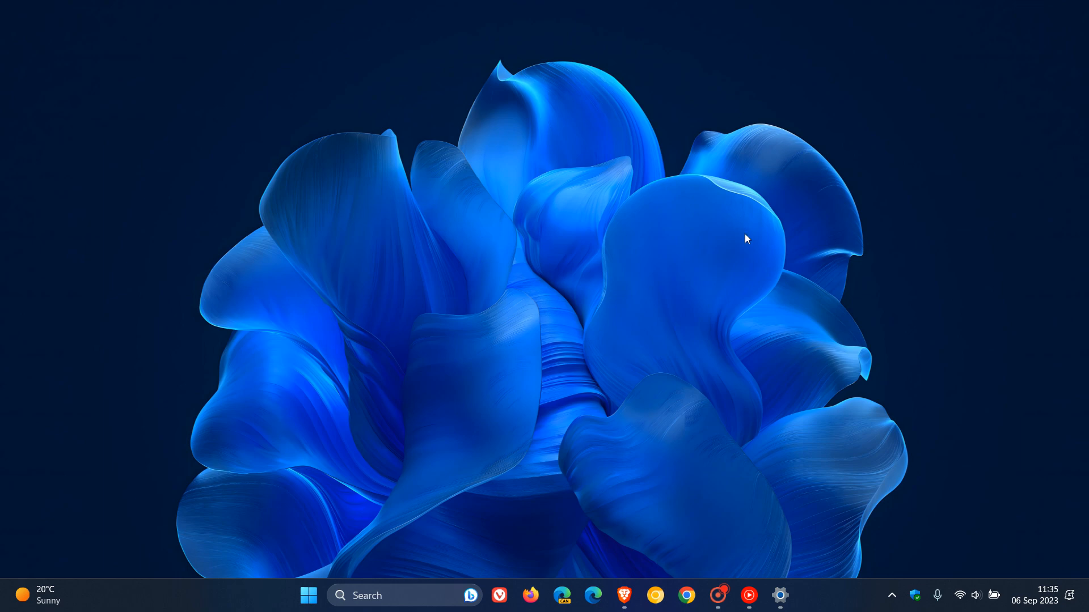
# Restore Brave from the taskbar to show the MSI UNSUPPORTED_PROCESSOR BIOS fix article
pyautogui.click(623, 595)
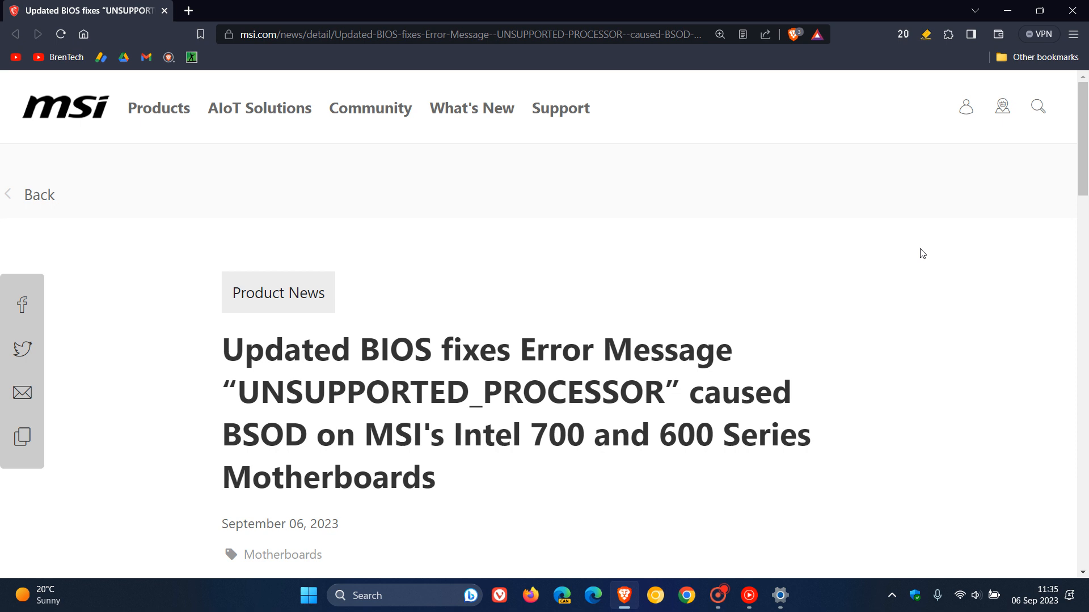
pyautogui.moveTo(814, 240)
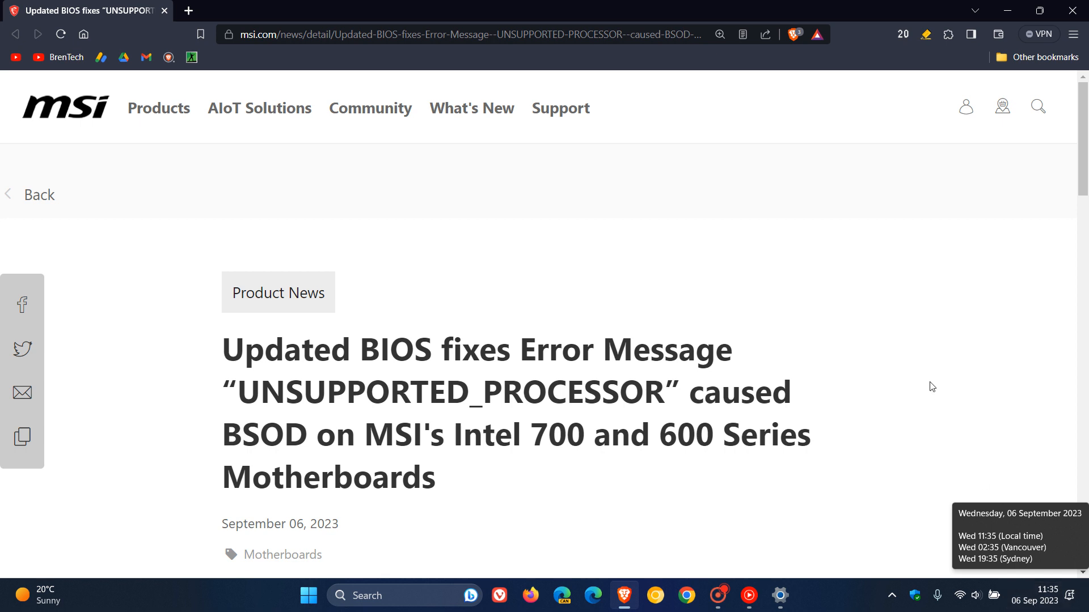
pyautogui.moveTo(1008, 9)
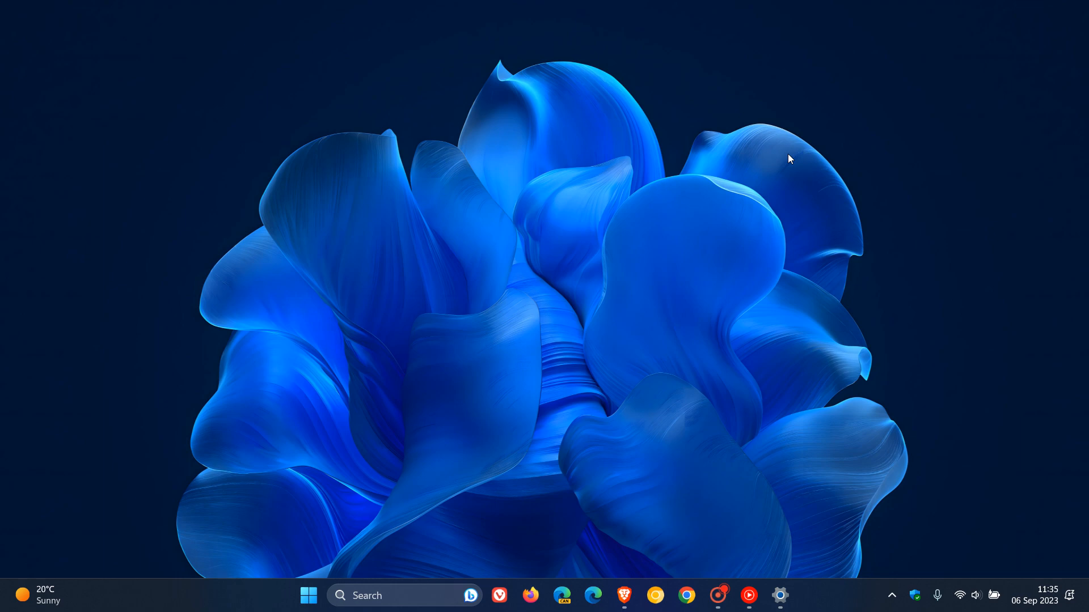
pyautogui.moveTo(800, 369)
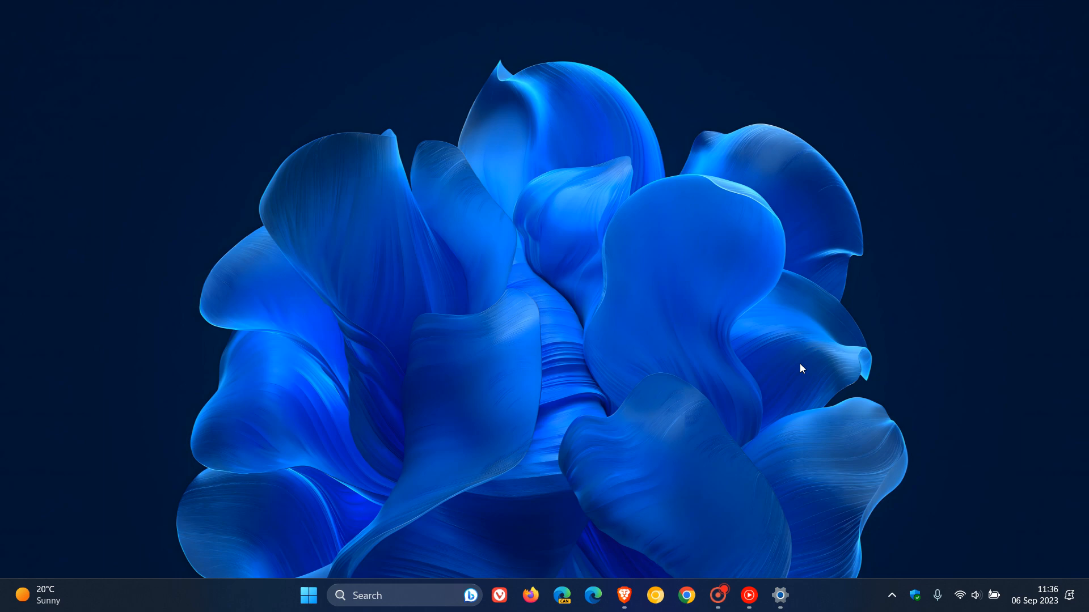
pyautogui.click(779, 595)
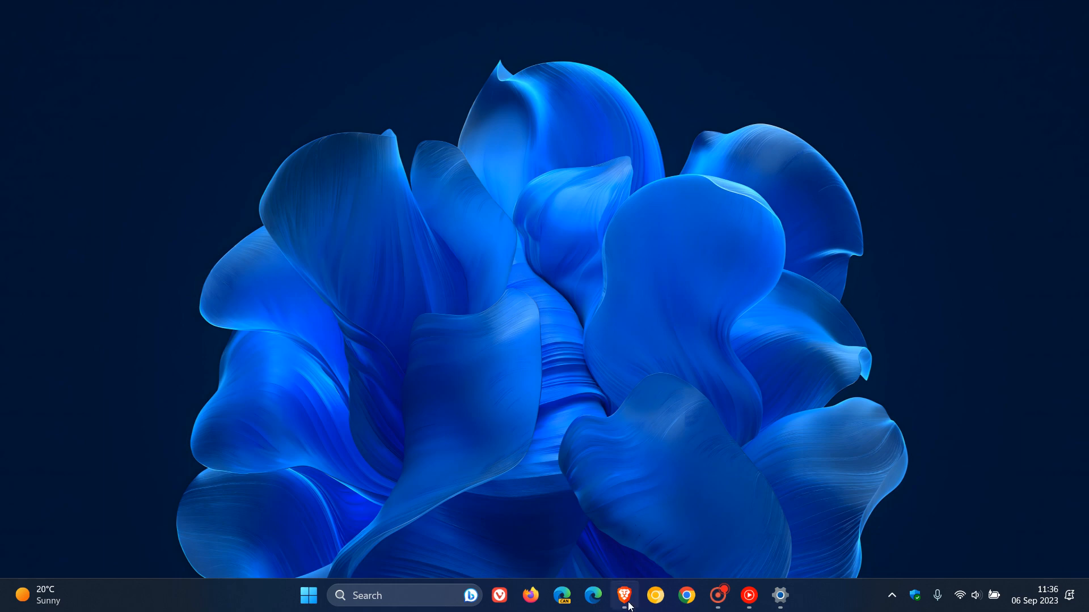
# Review the MSI BIOS article once more, then minimize Brave to the desktop
pyautogui.click(624, 596)
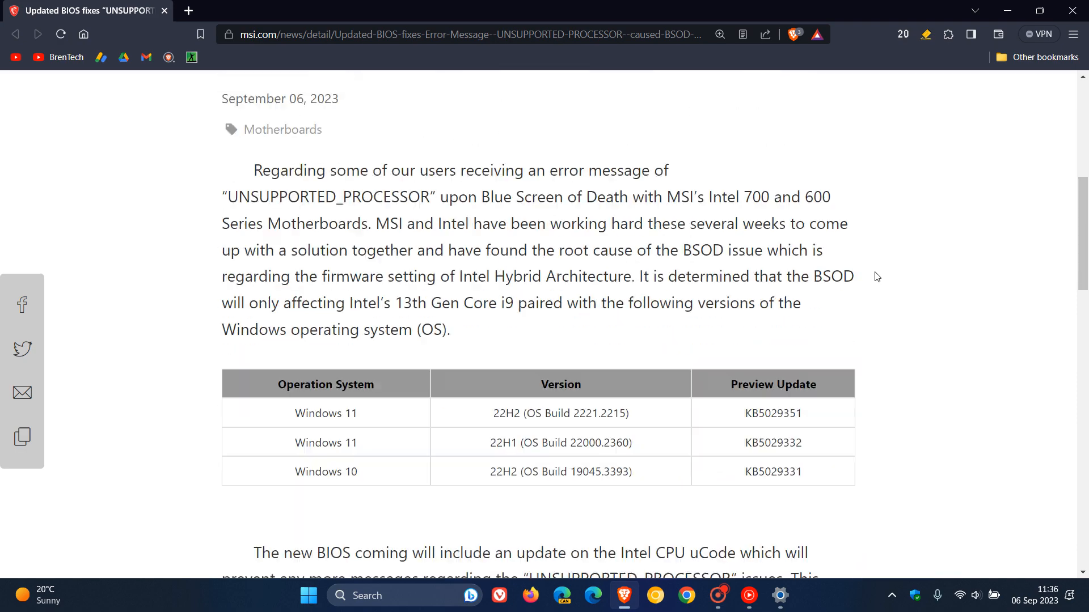
pyautogui.scroll(-3)
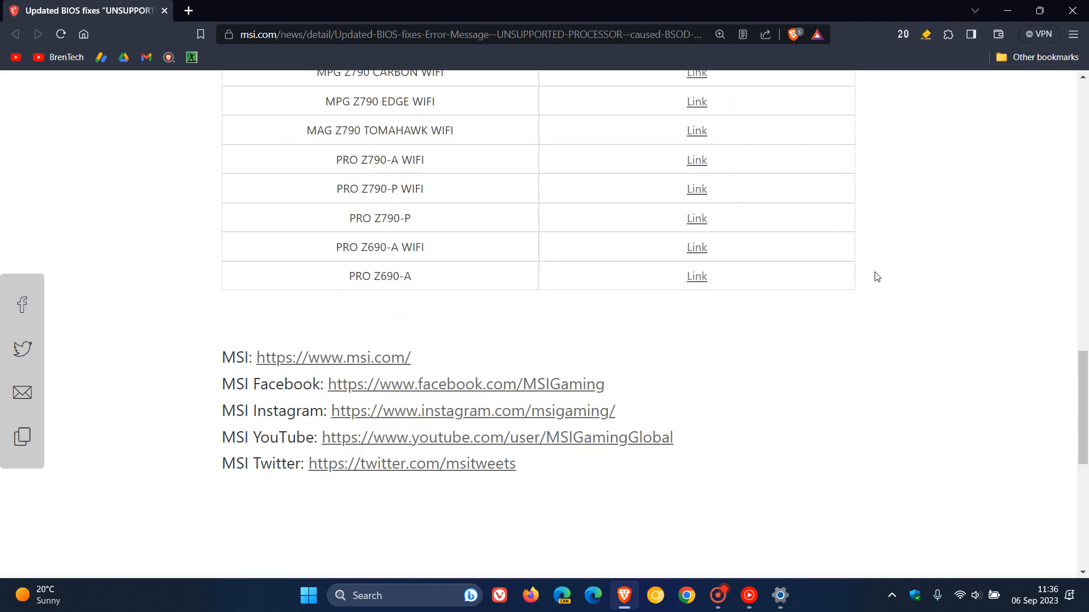
pyautogui.scroll(3)
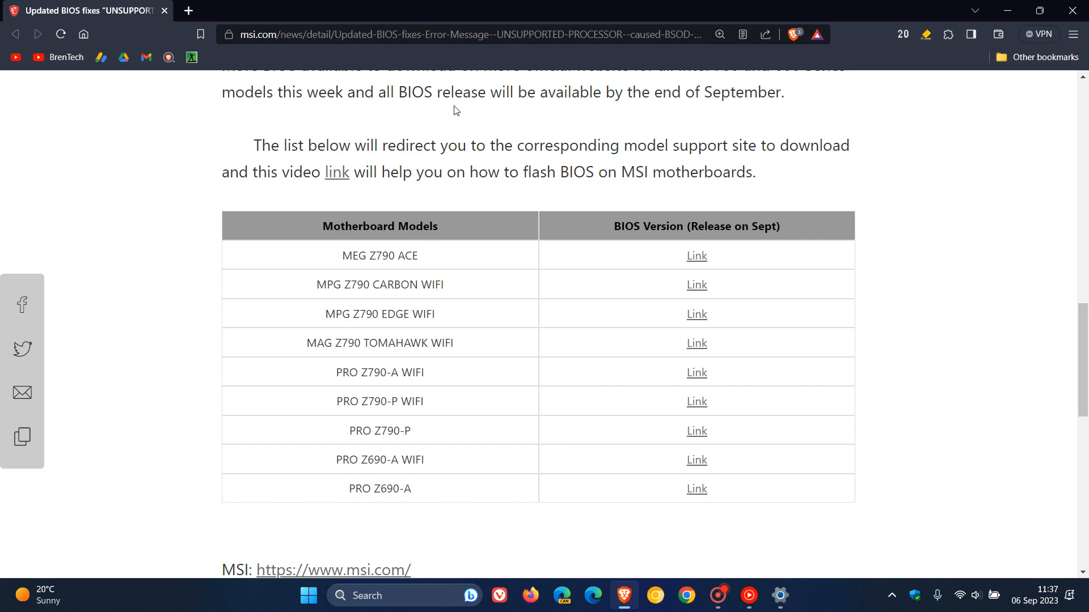
pyautogui.moveTo(455, 129)
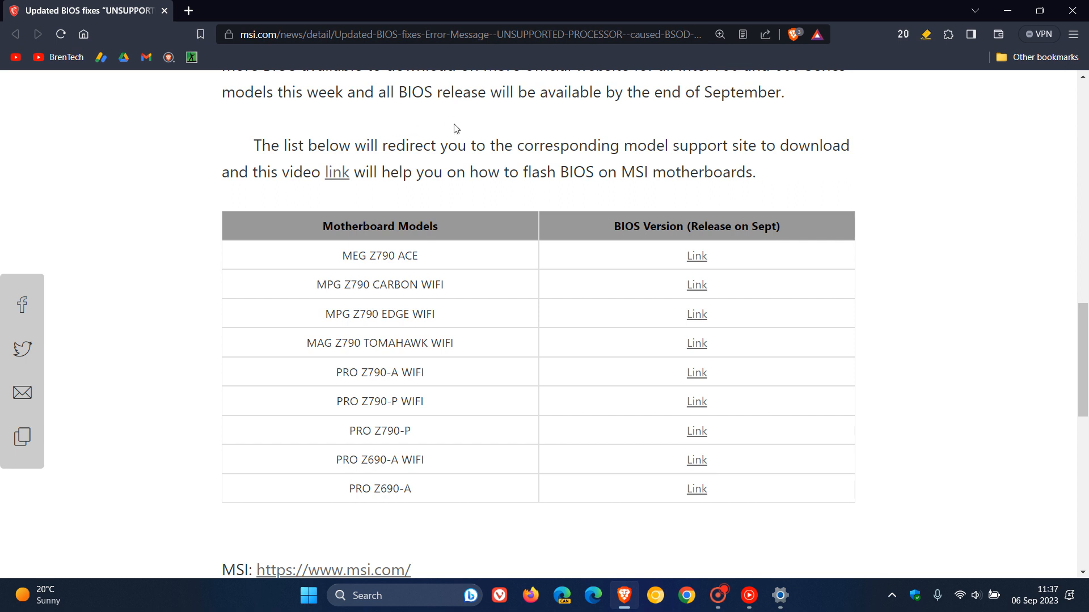
pyautogui.moveTo(929, 173)
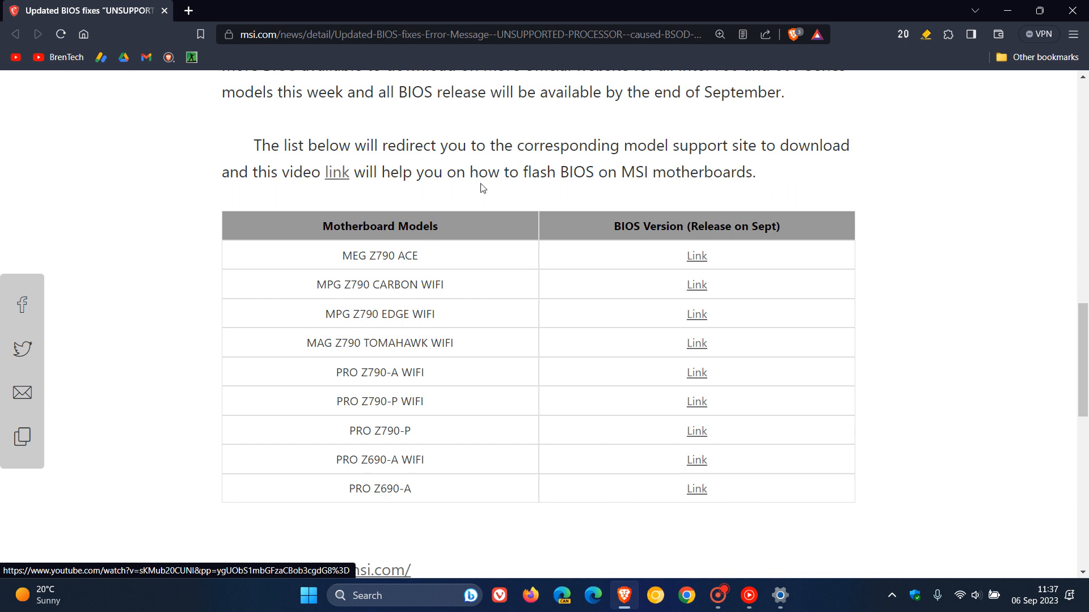
pyautogui.moveTo(931, 198)
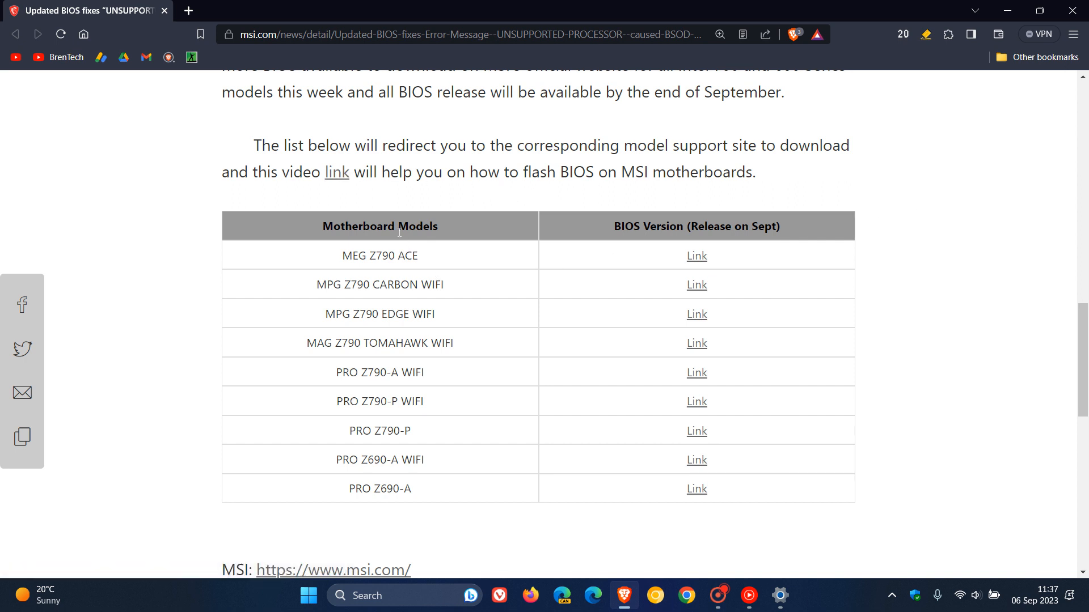
pyautogui.moveTo(417, 479)
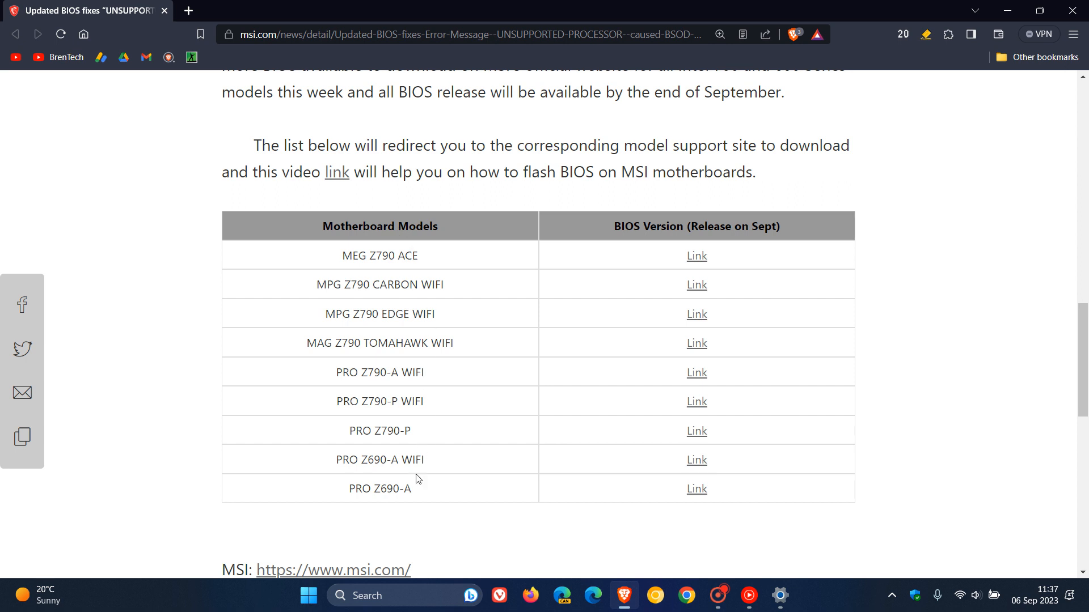
pyautogui.moveTo(423, 257)
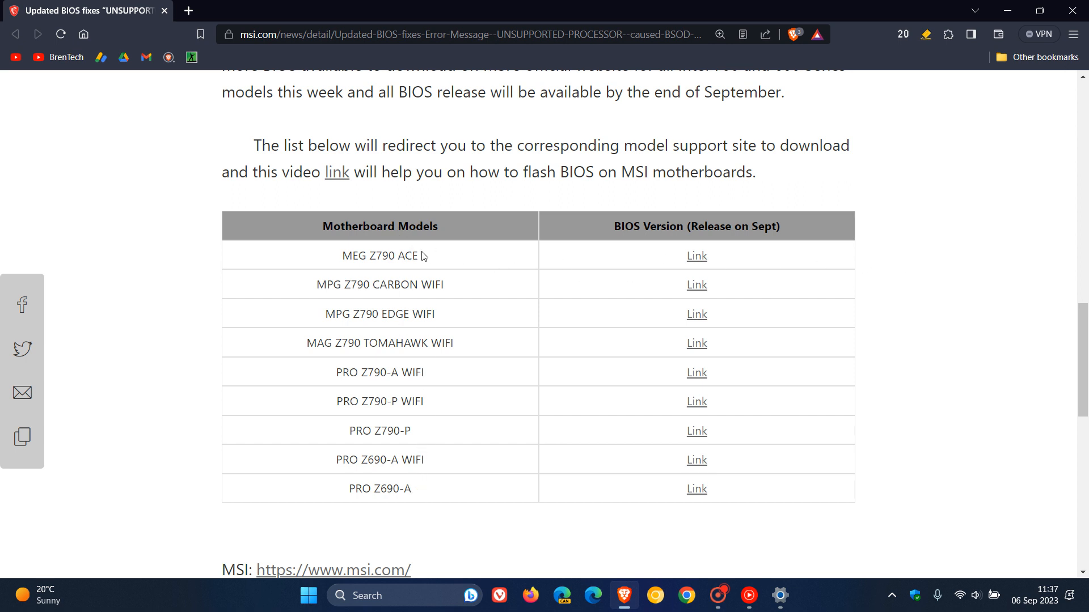
pyautogui.moveTo(808, 247)
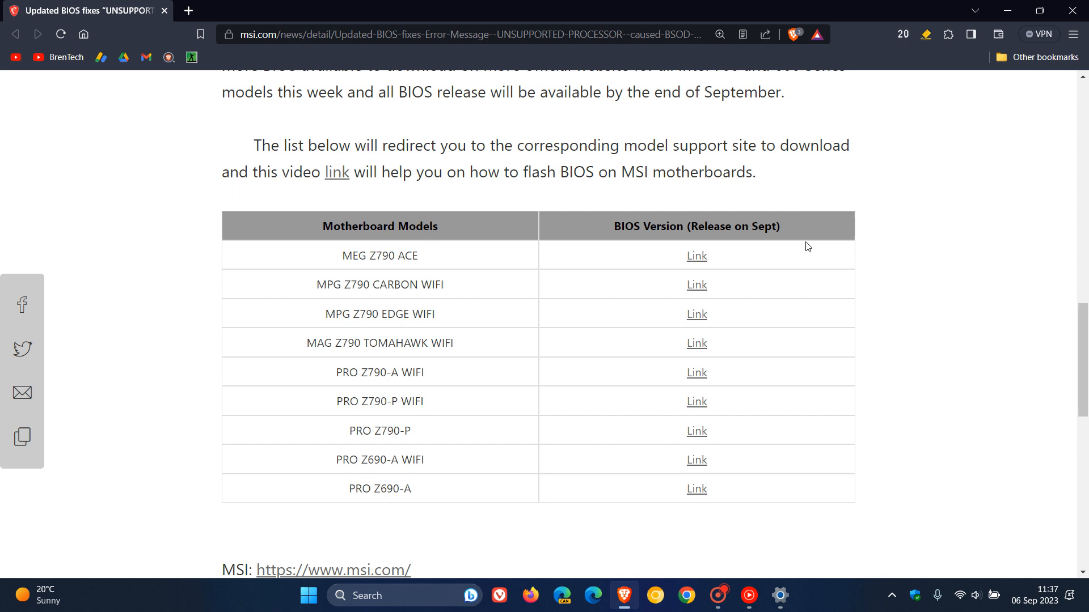
pyautogui.moveTo(696, 256)
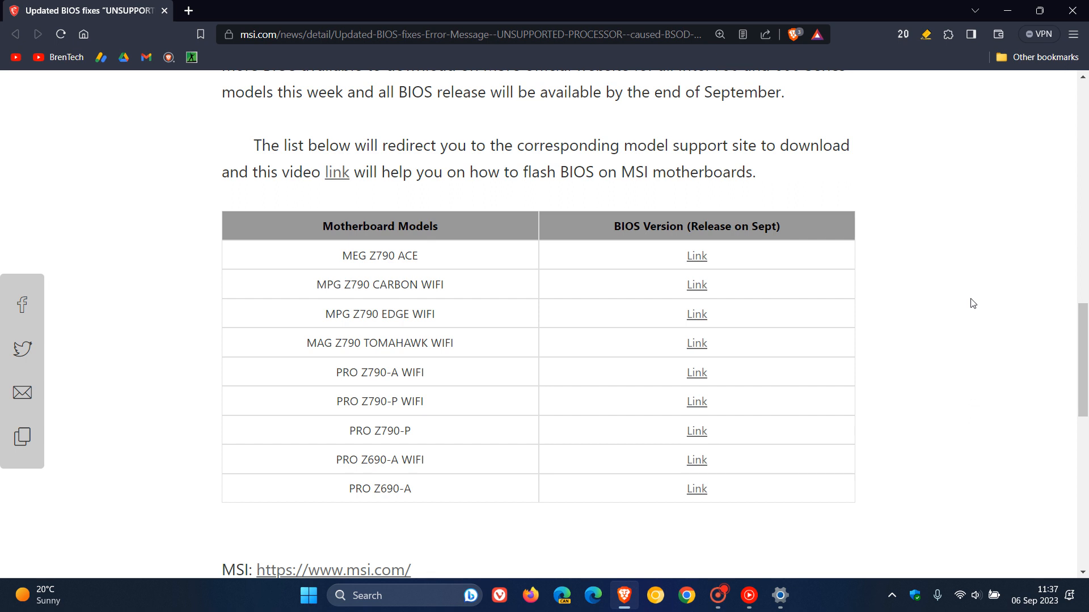
pyautogui.moveTo(337, 172)
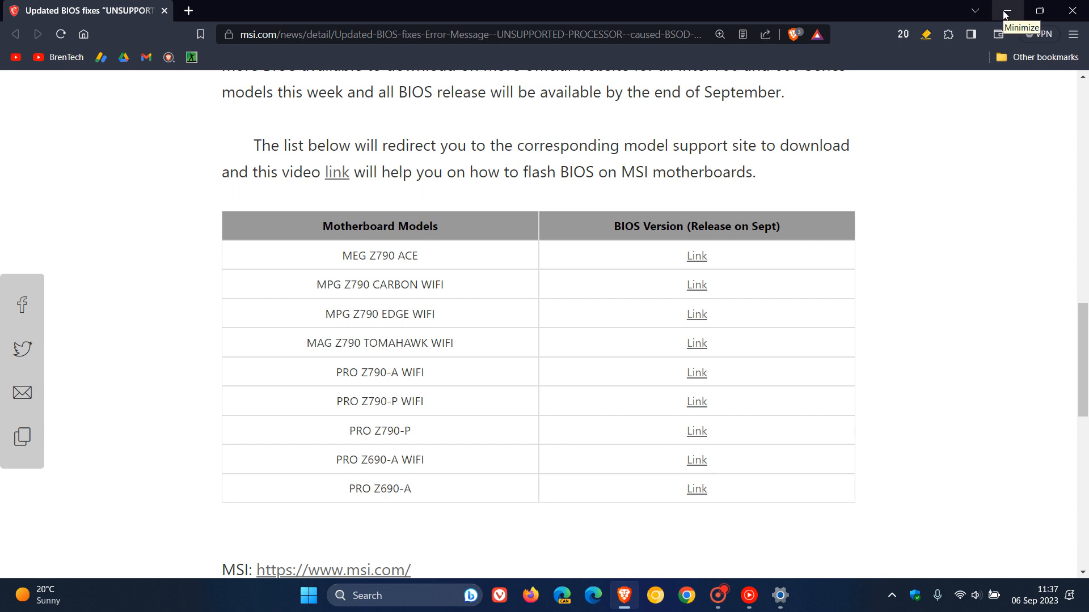
pyautogui.click(1008, 10)
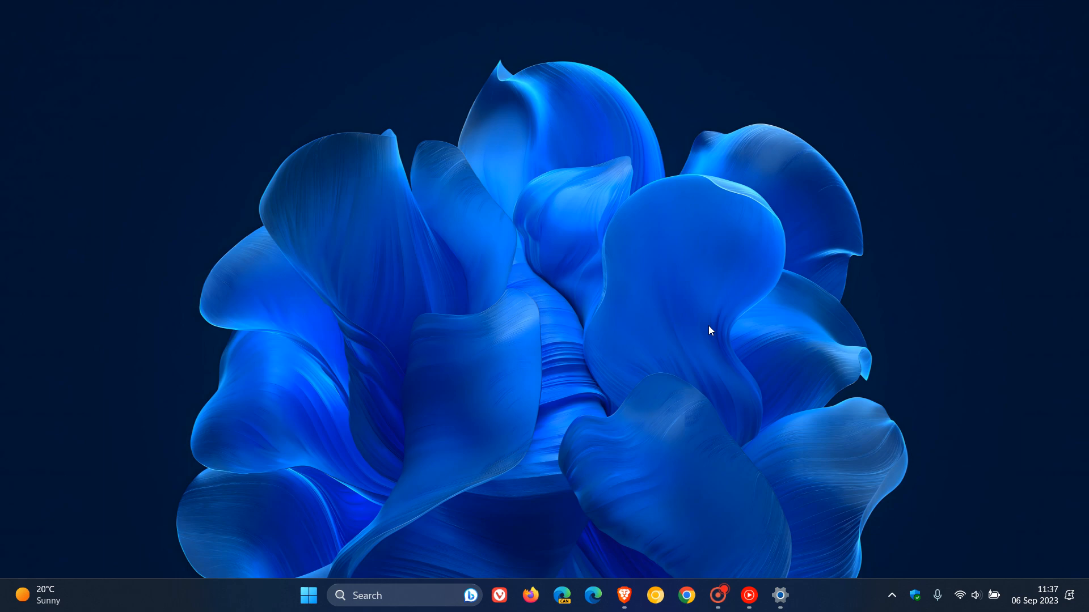
pyautogui.moveTo(424, 510)
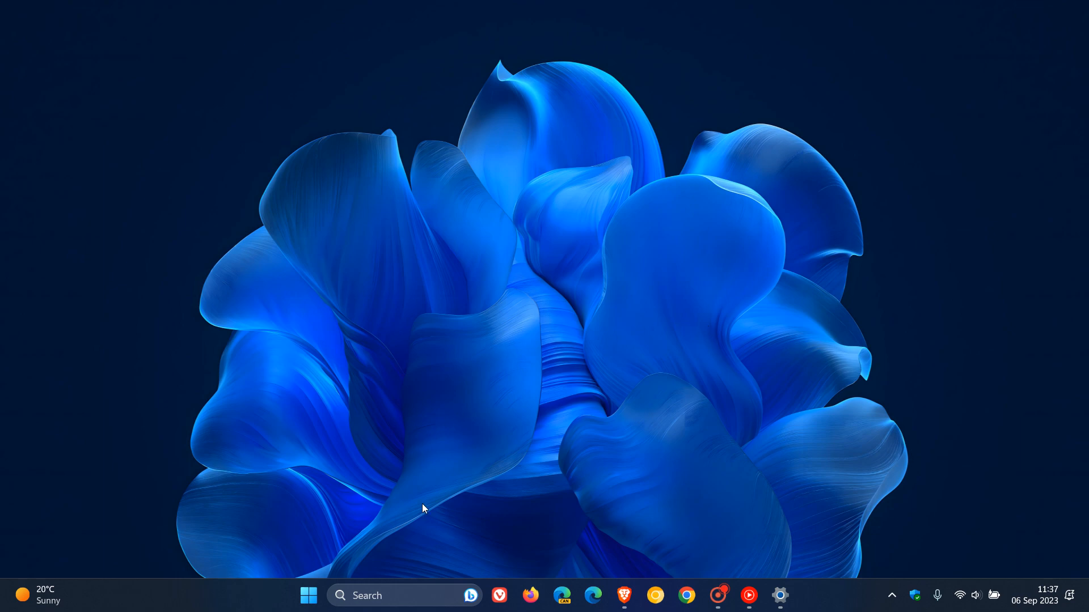
pyautogui.moveTo(402, 596)
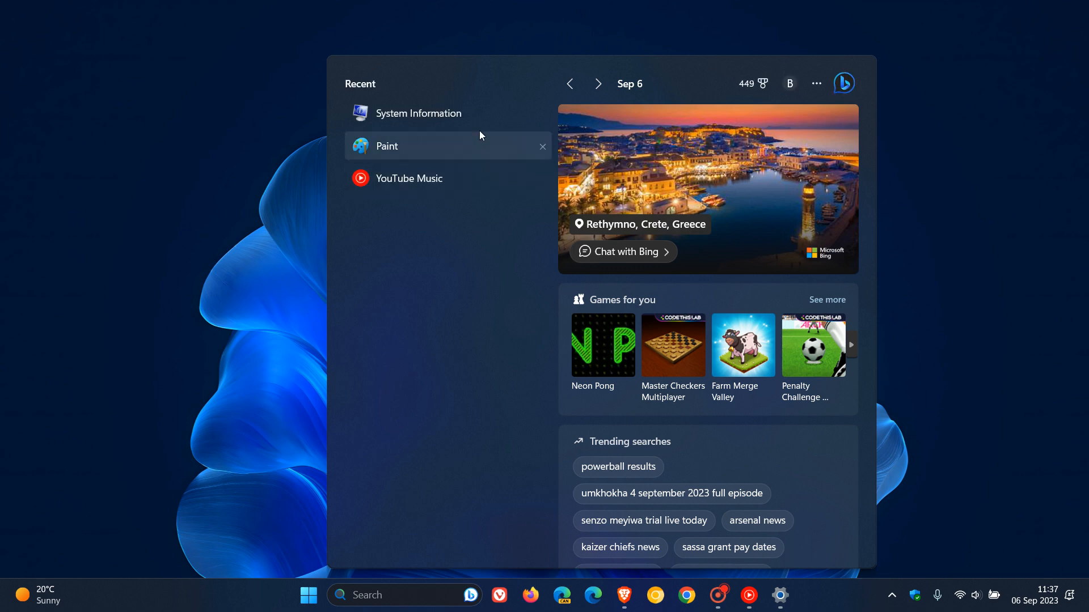
# Launch System Information from the Search panel's Recent list
pyautogui.click(419, 113)
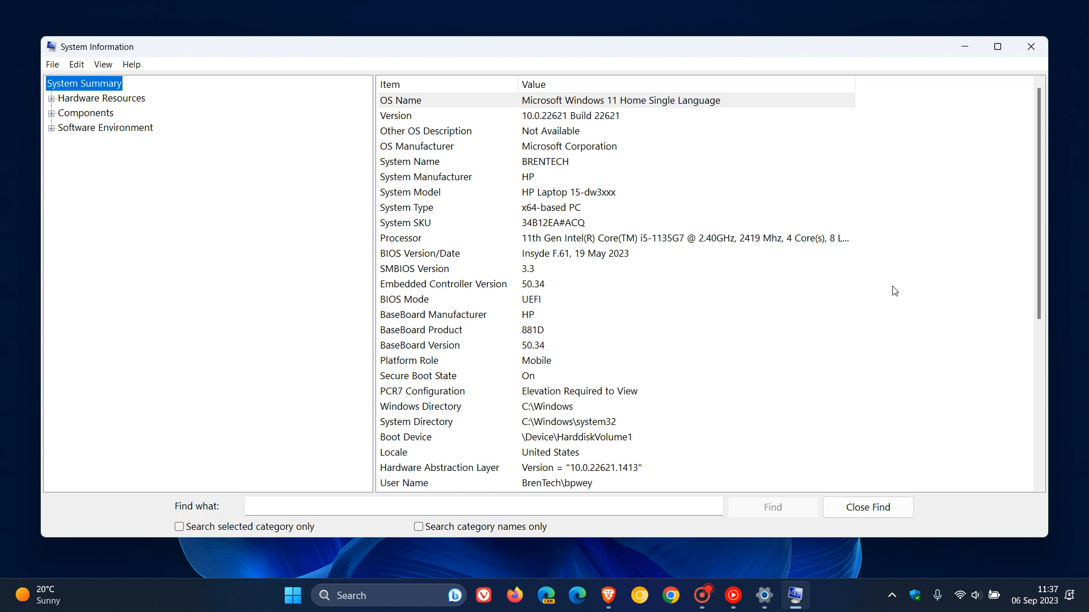
pyautogui.moveTo(687, 165)
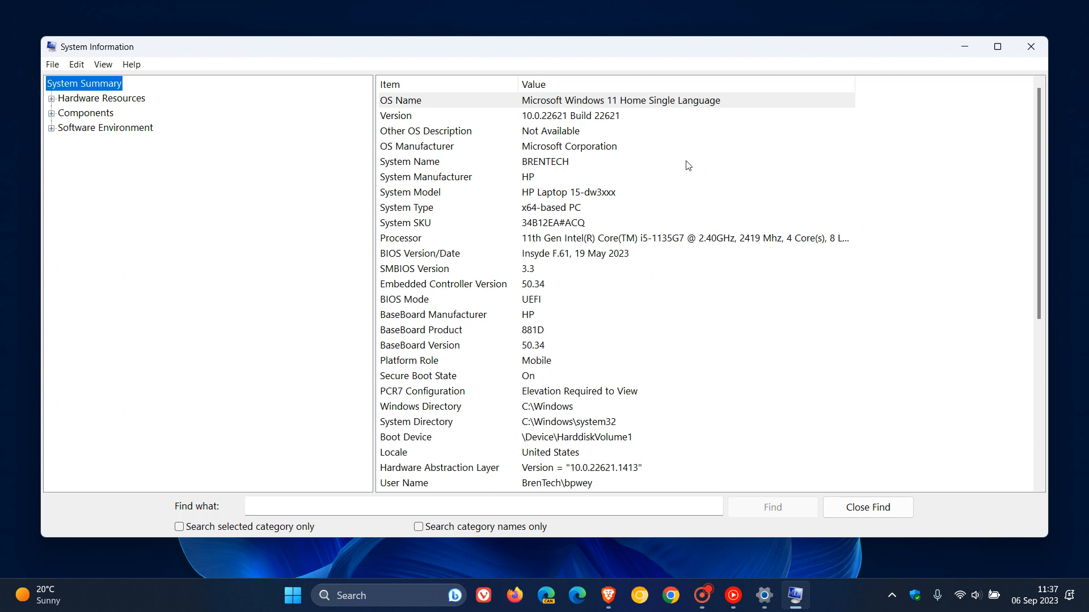
pyautogui.moveTo(668, 136)
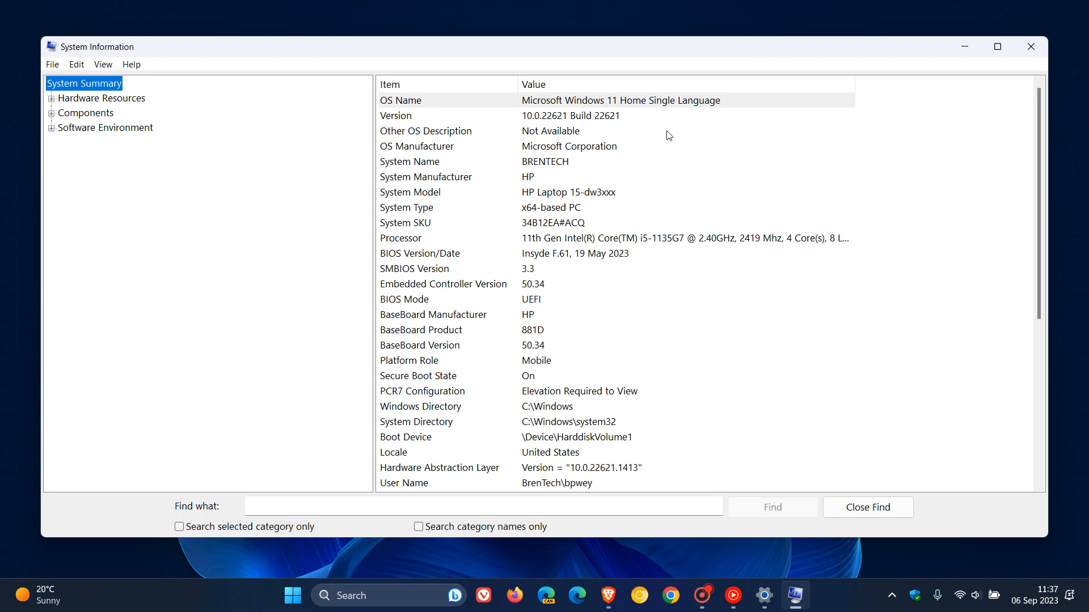
pyautogui.moveTo(723, 201)
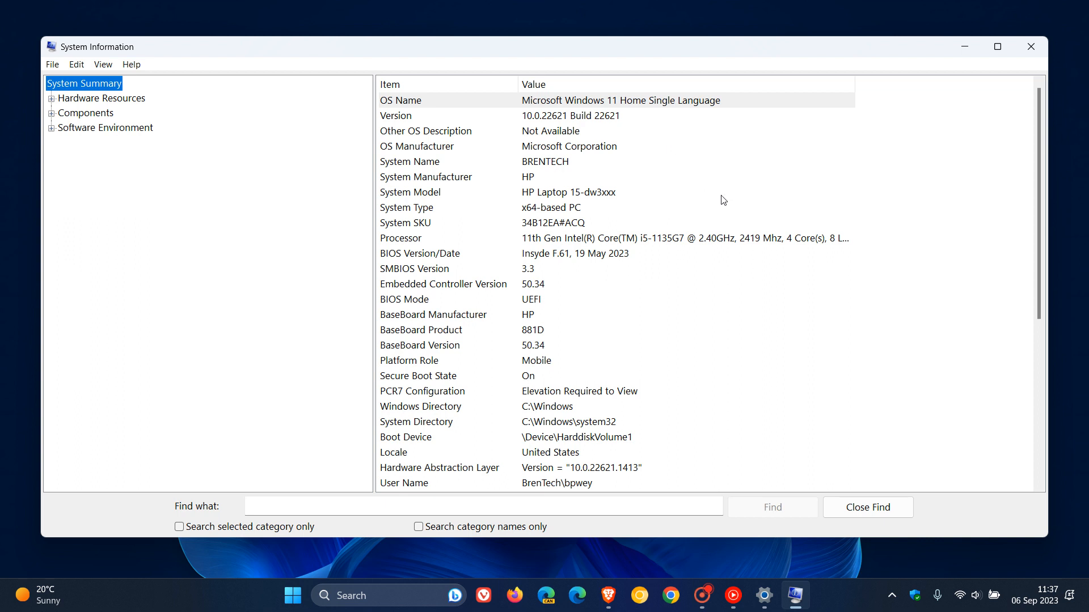
pyautogui.moveTo(743, 279)
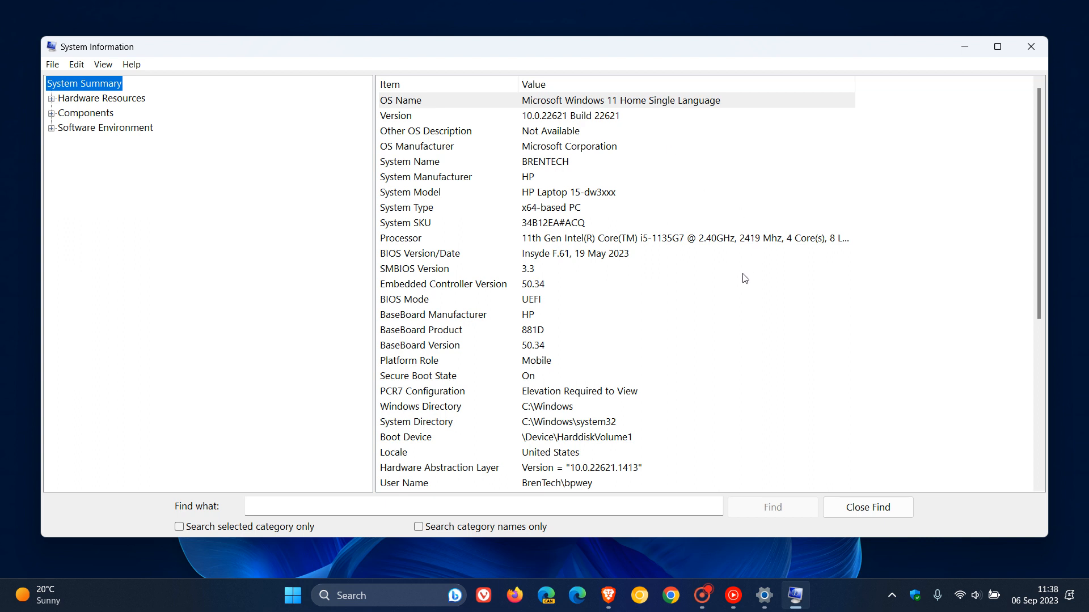
pyautogui.moveTo(544, 317)
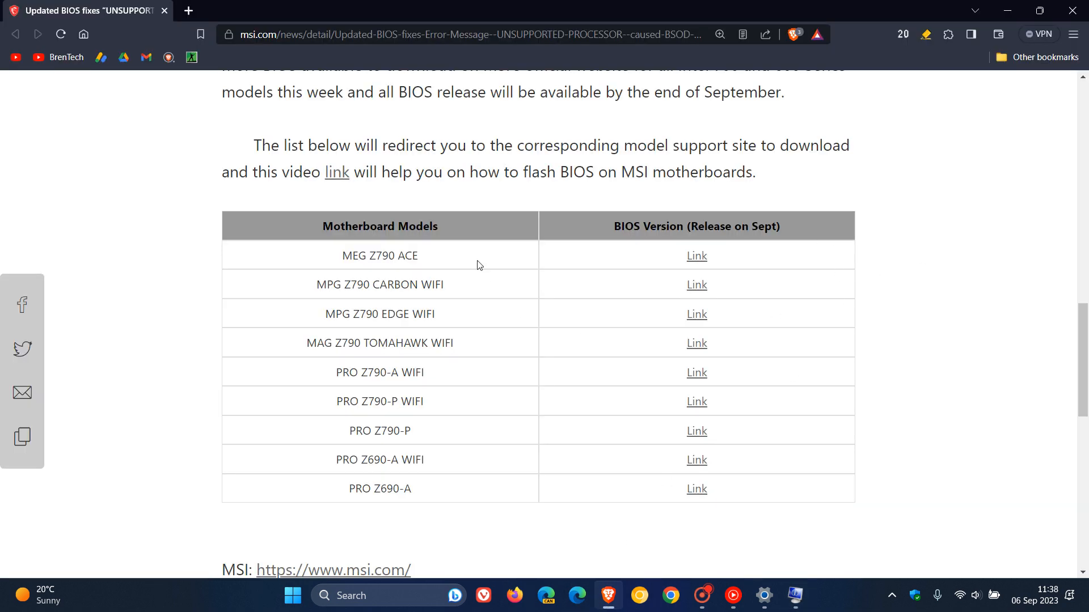
pyautogui.moveTo(962, 341)
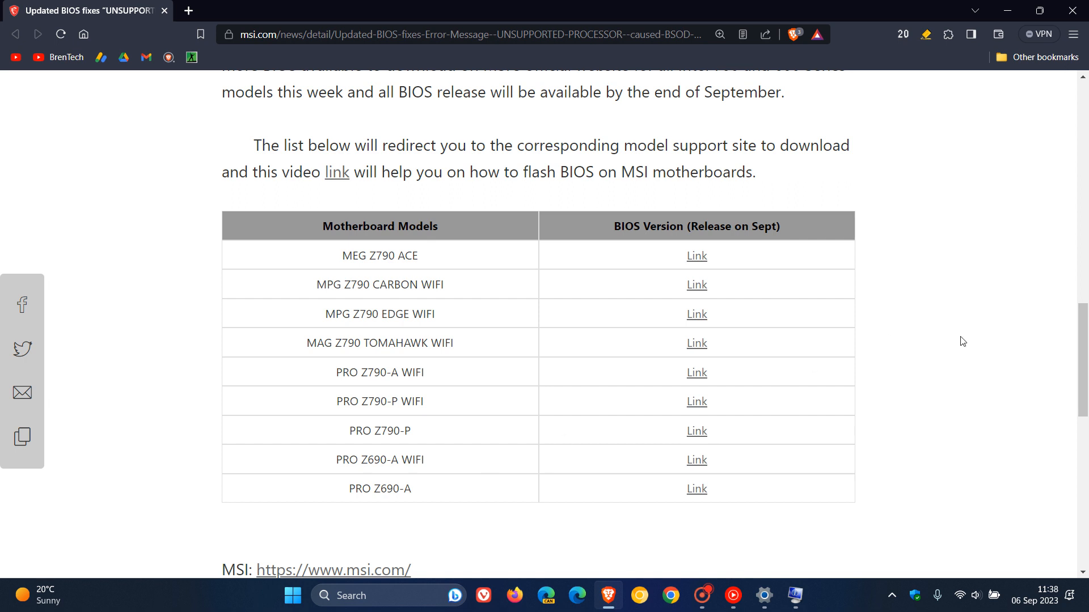
pyautogui.moveTo(695, 285)
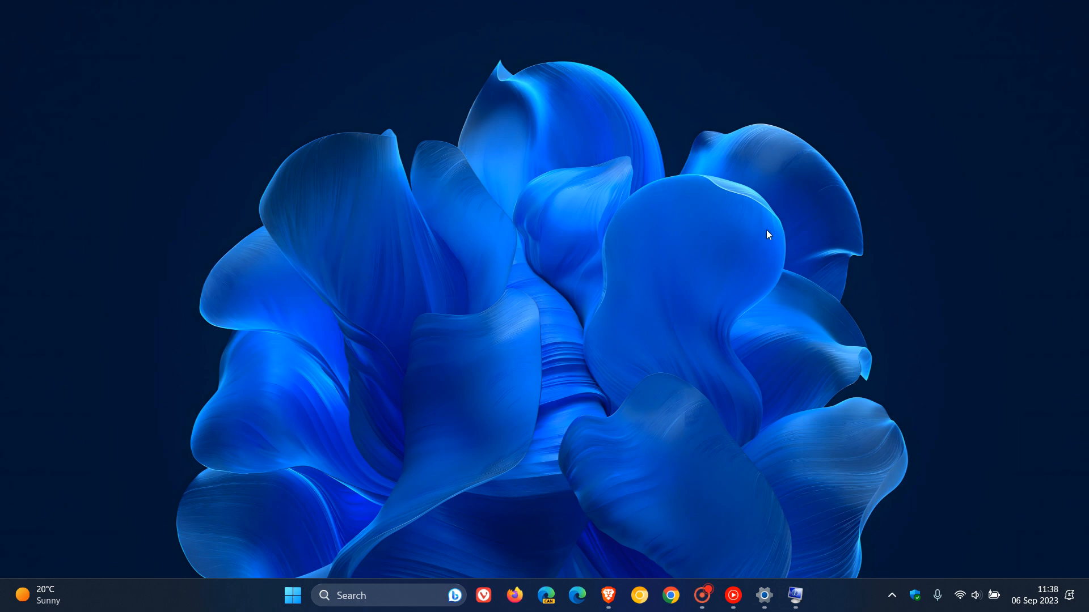
pyautogui.moveTo(780, 232)
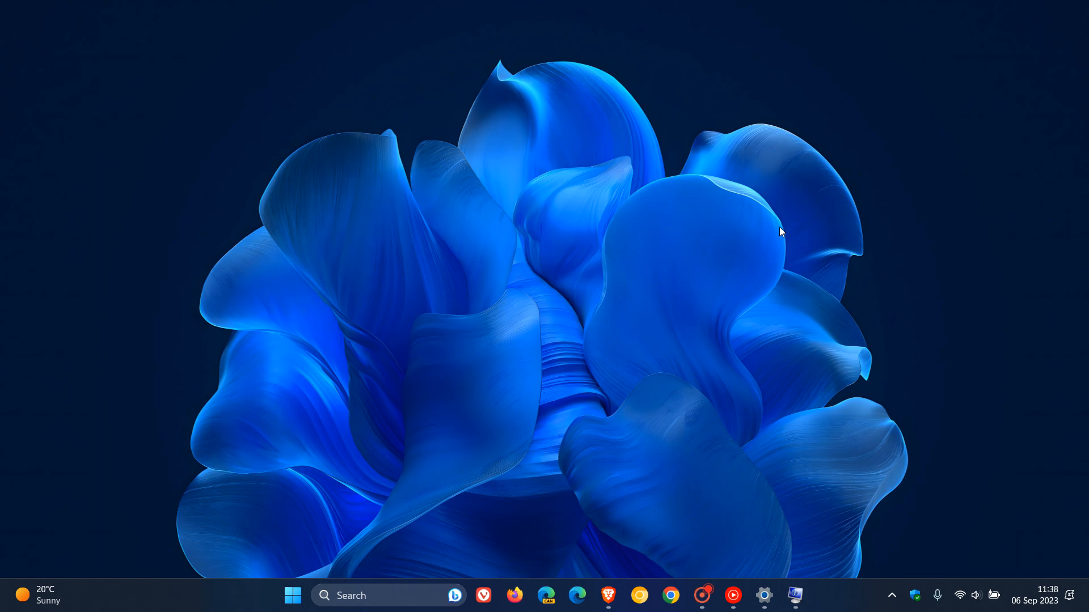
pyautogui.moveTo(769, 221)
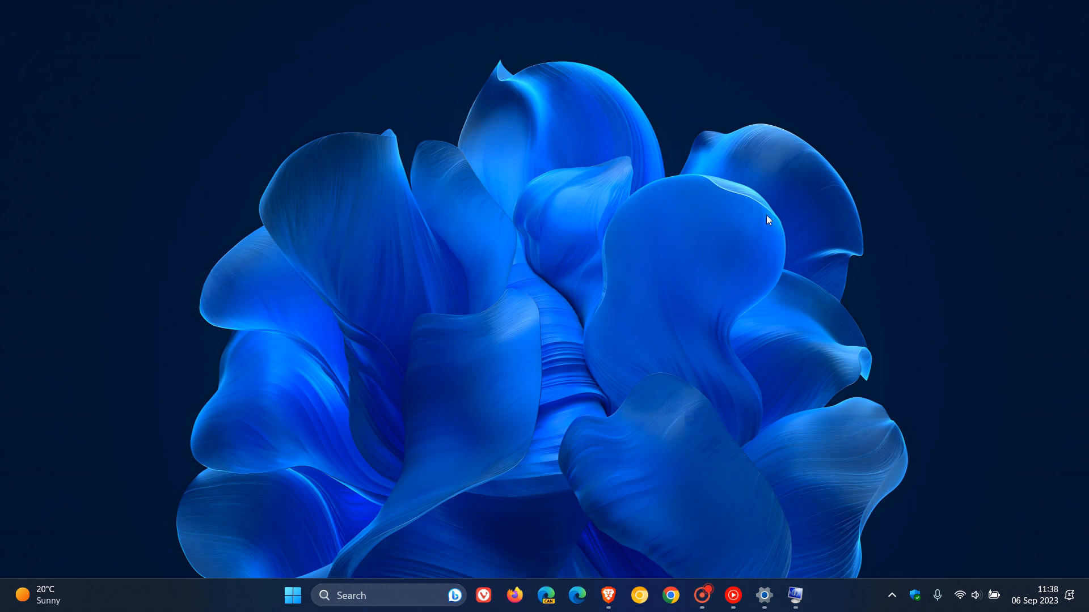
pyautogui.moveTo(717, 262)
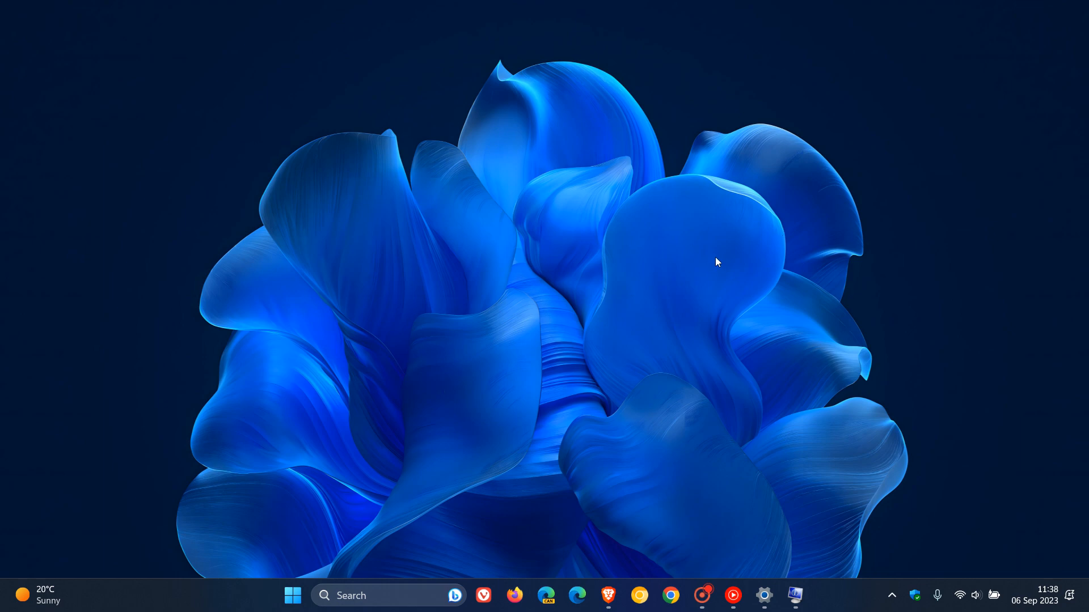